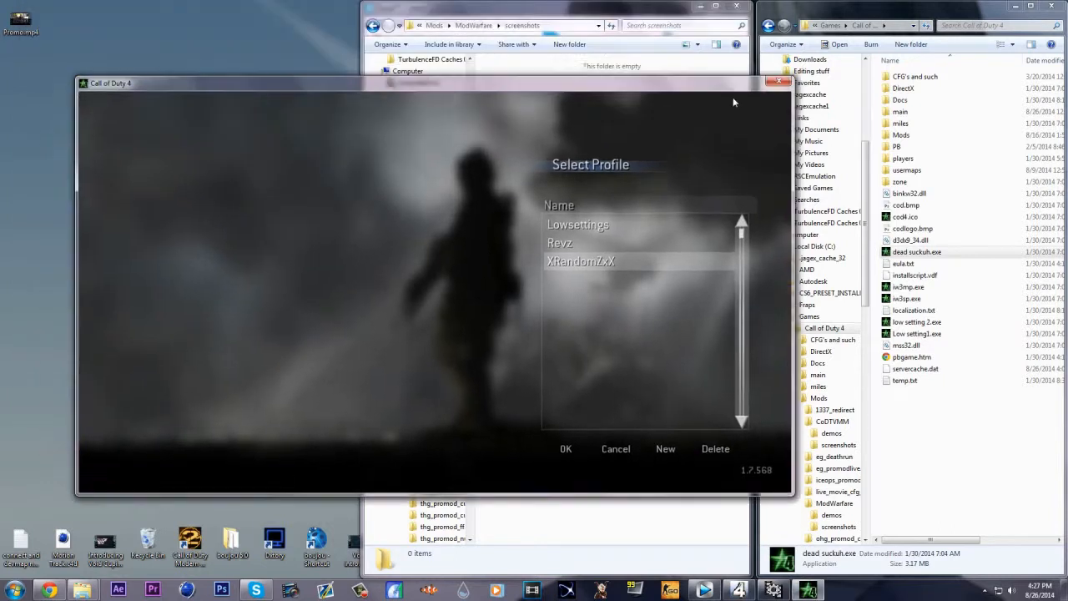
Confirm the chosen player profile to host the local Crossfire game.
{"action": "left_click", "coordinate": [566, 449]}
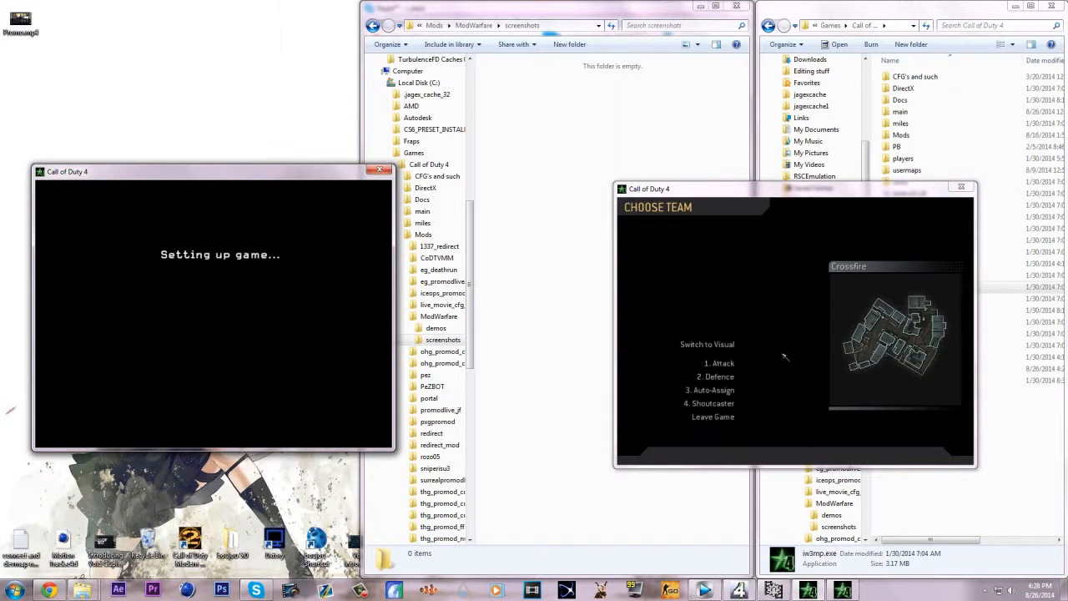
Join the second window to the match as 4. Shoutcaster.
{"action": "left_click", "coordinate": [712, 402]}
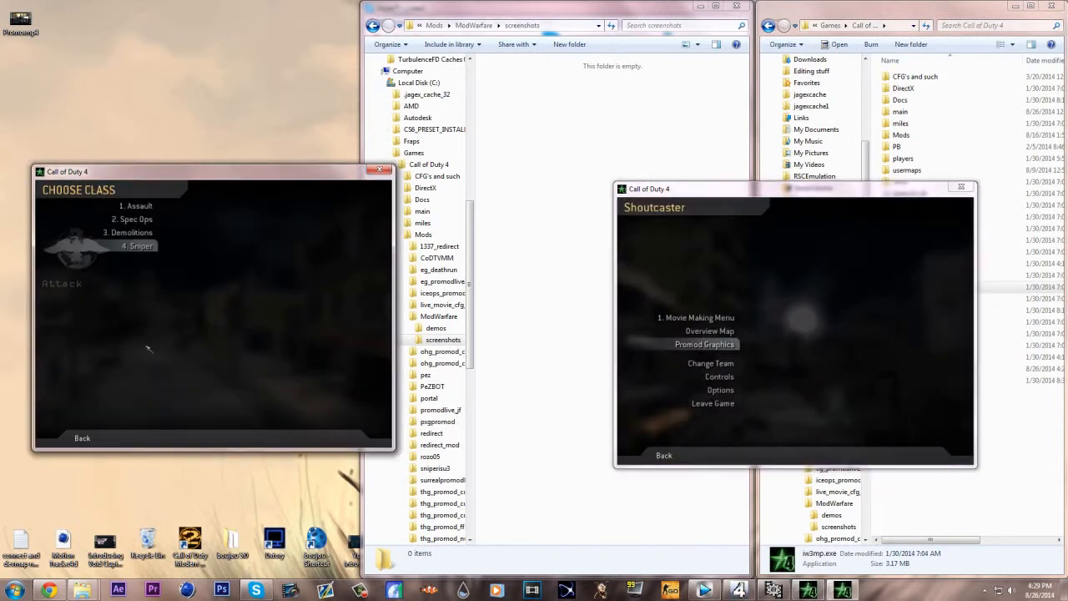